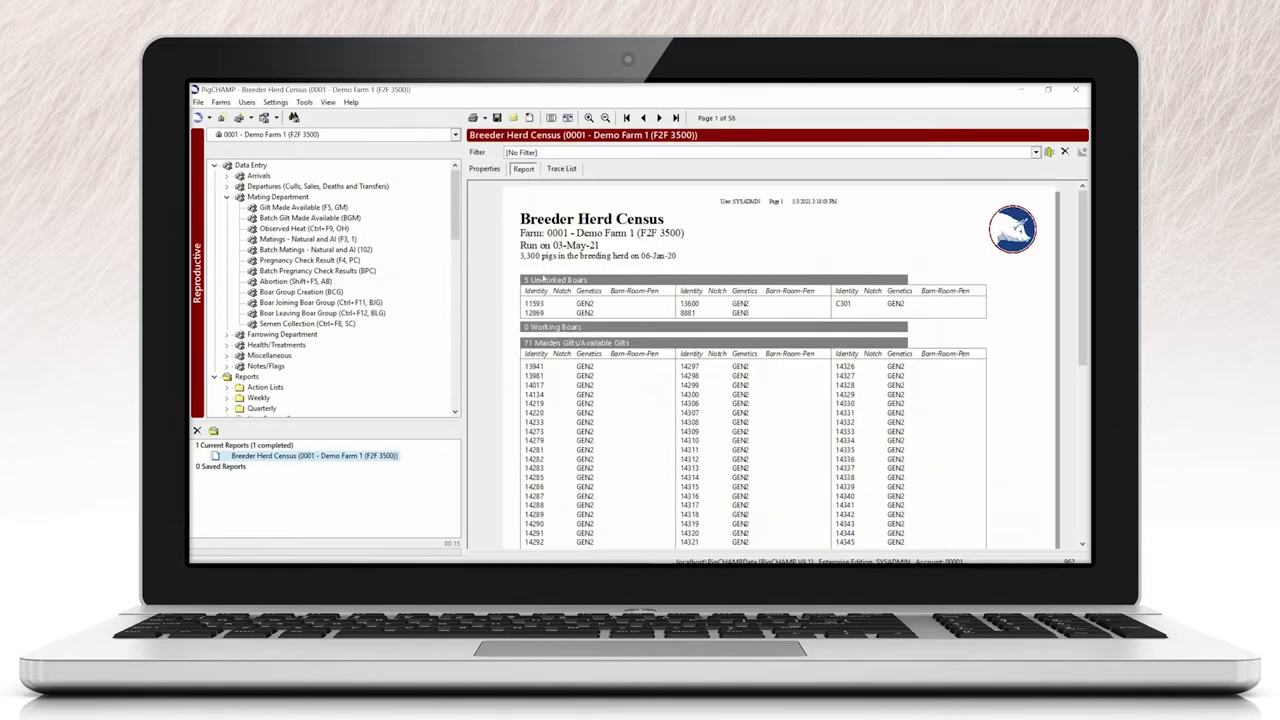
# Step: Bring up the Complete Weaning entry screen for sow P00441 with her History showing
pyautogui.click(292, 248)
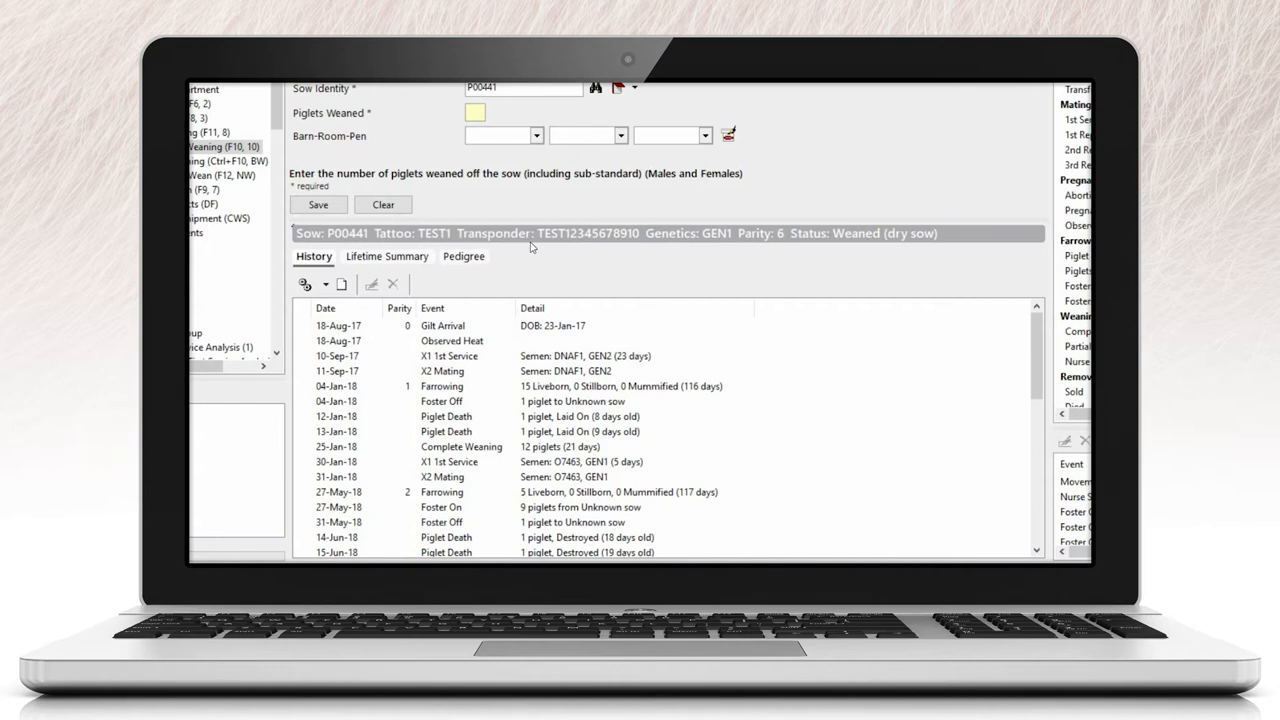
pyautogui.moveTo(370, 322)
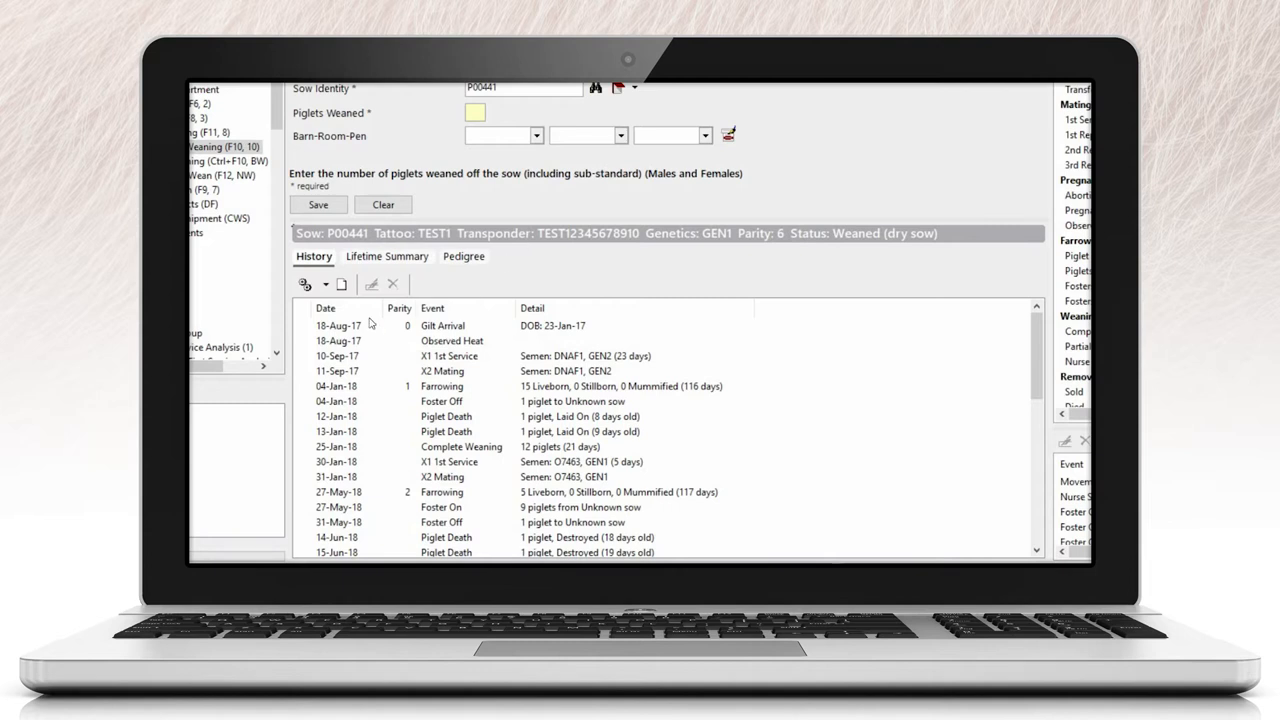
pyautogui.moveTo(344, 318)
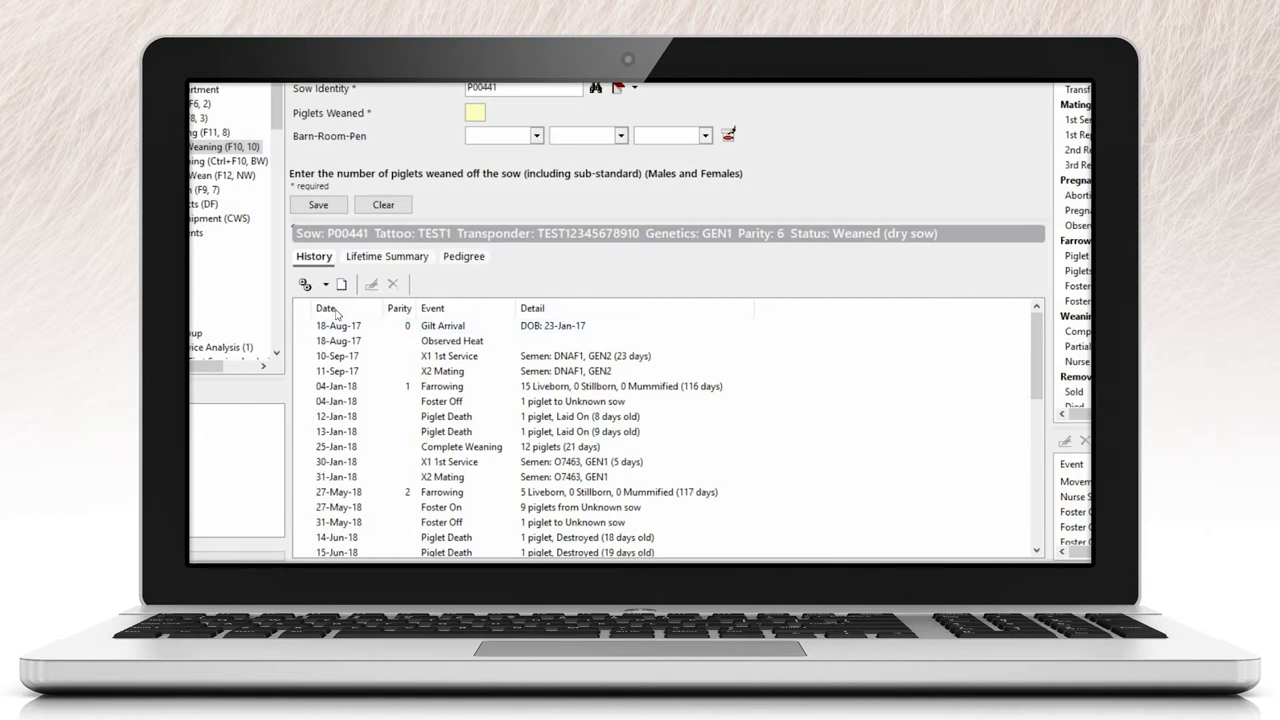
# Step: Add the Location column to sow P00441's history via the display options
pyautogui.click(324, 284)
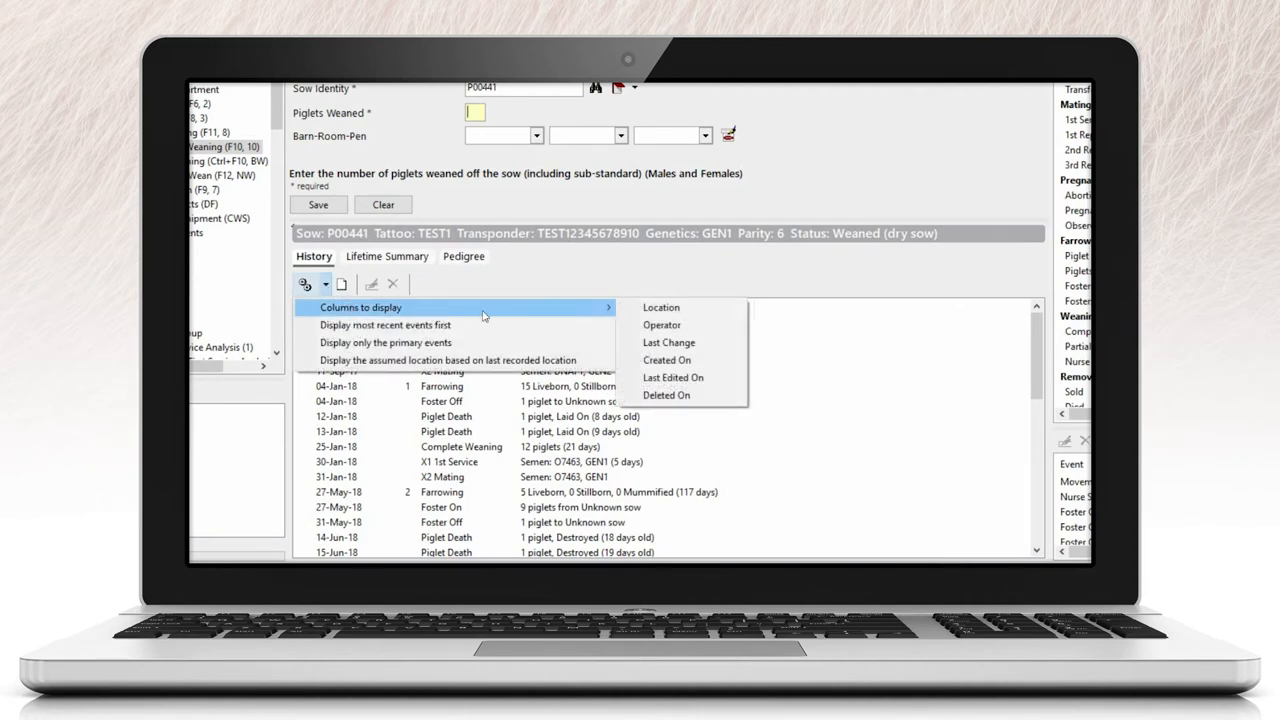
pyautogui.click(660, 308)
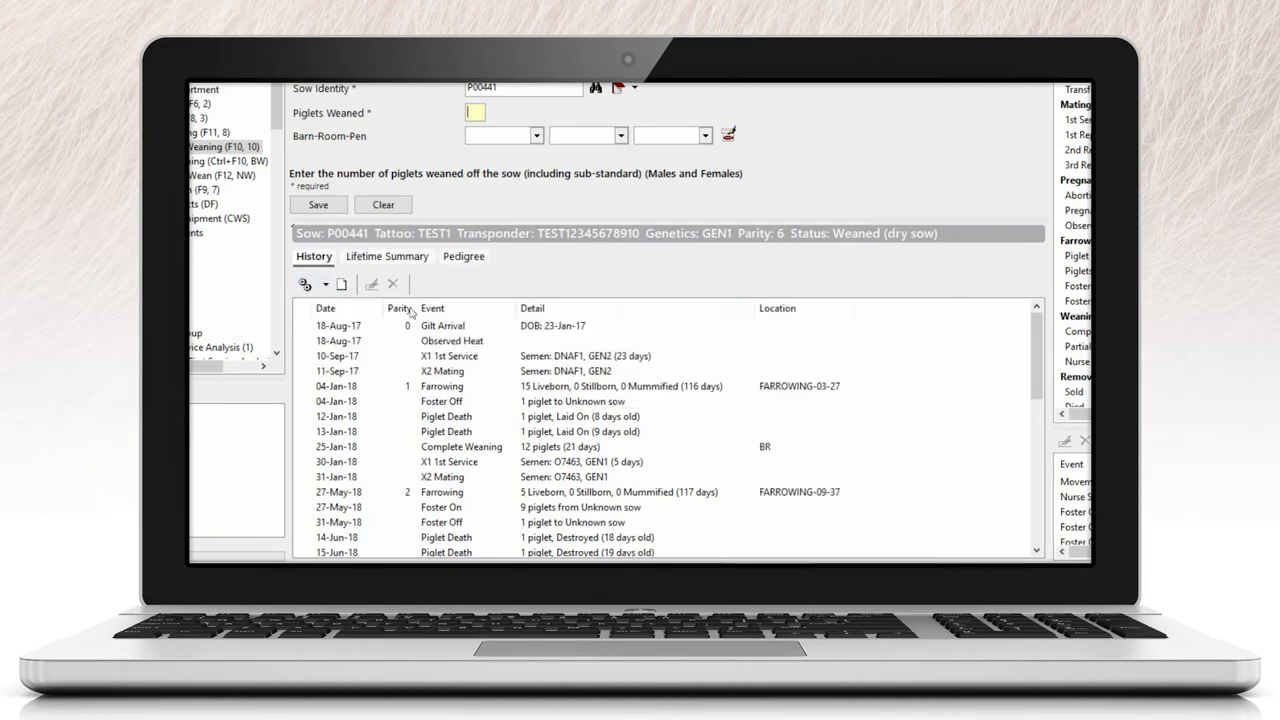
pyautogui.click(308, 284)
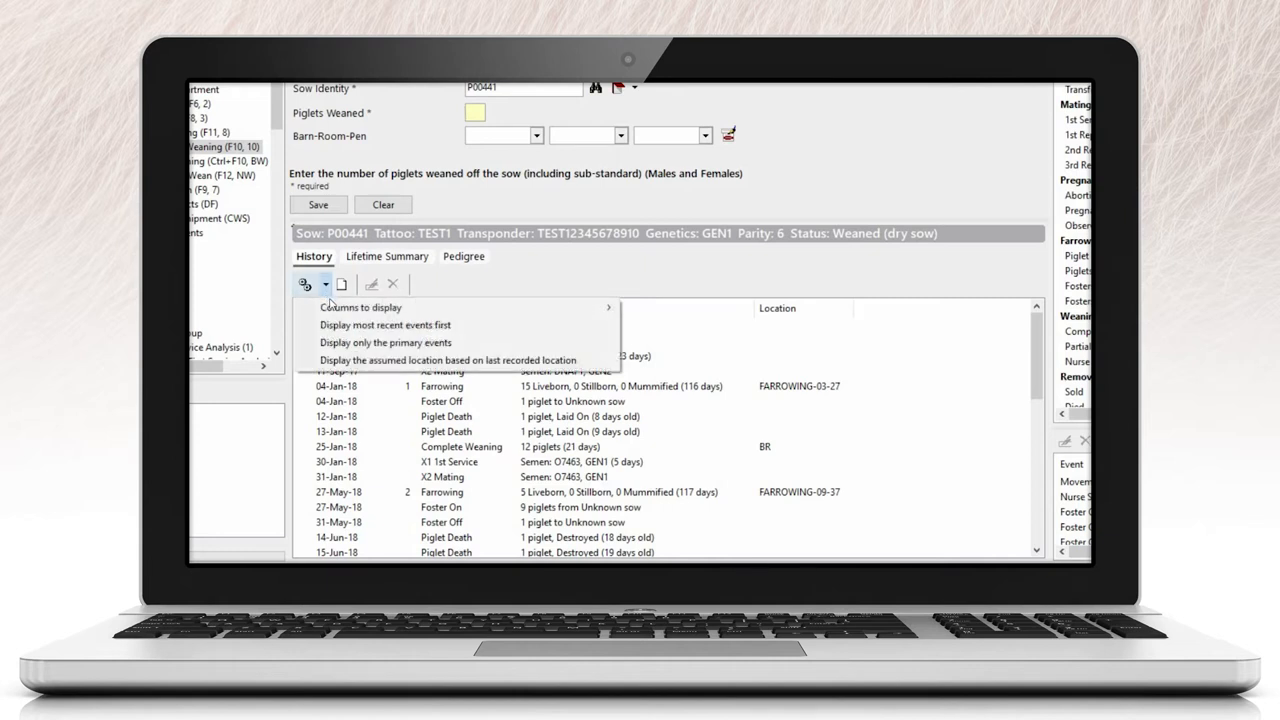
pyautogui.click(360, 308)
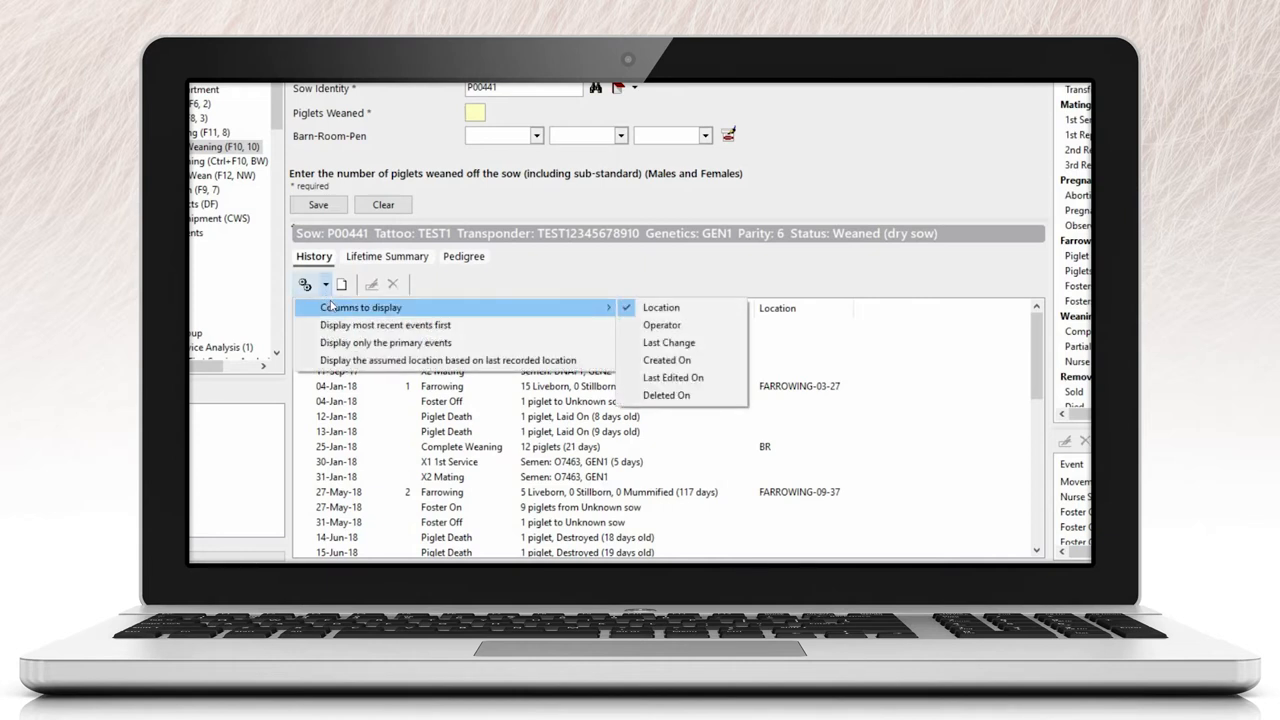
pyautogui.moveTo(384, 324)
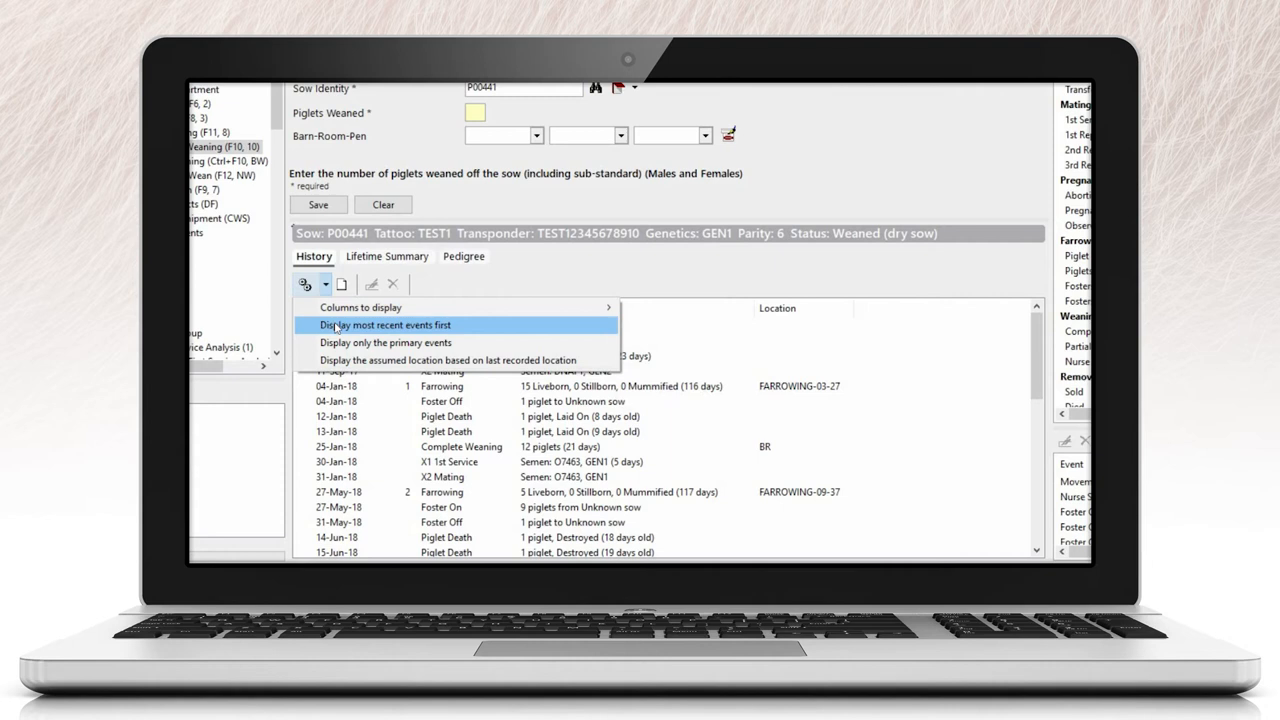
# Step: Try most-recent-first ordering, revert to oldest first, and show only primary events
pyautogui.click(386, 324)
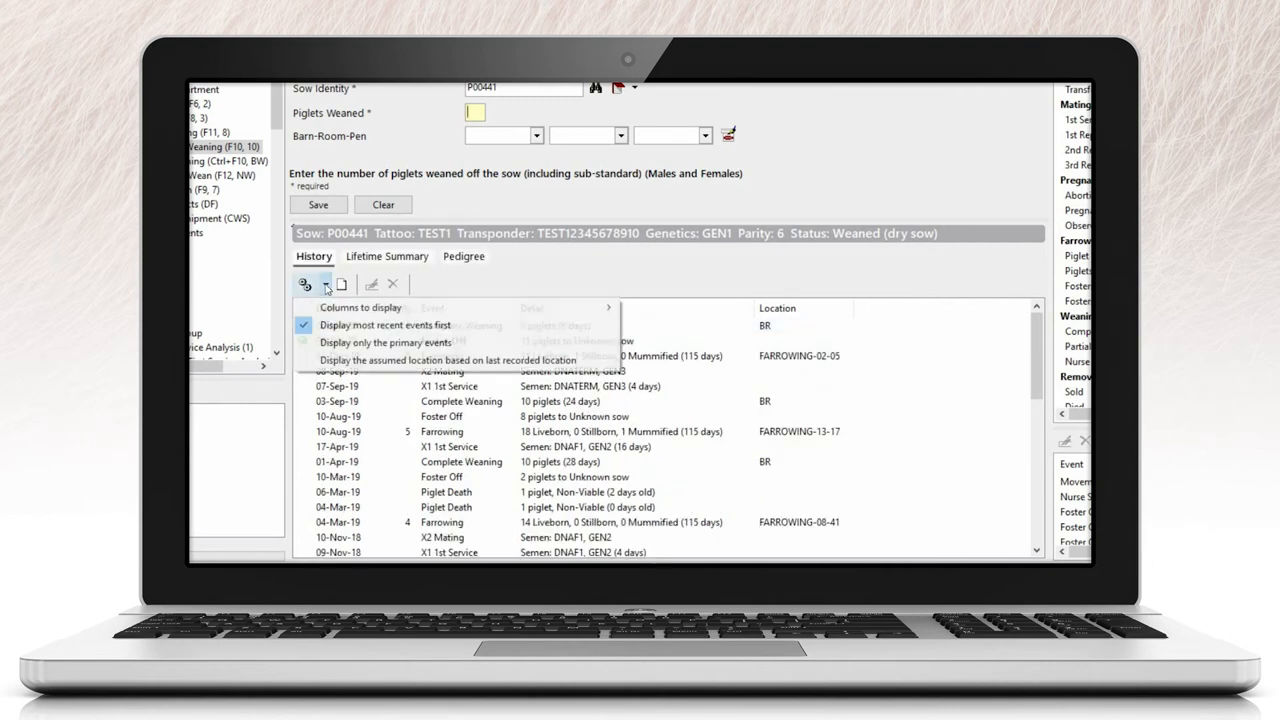
pyautogui.click(384, 342)
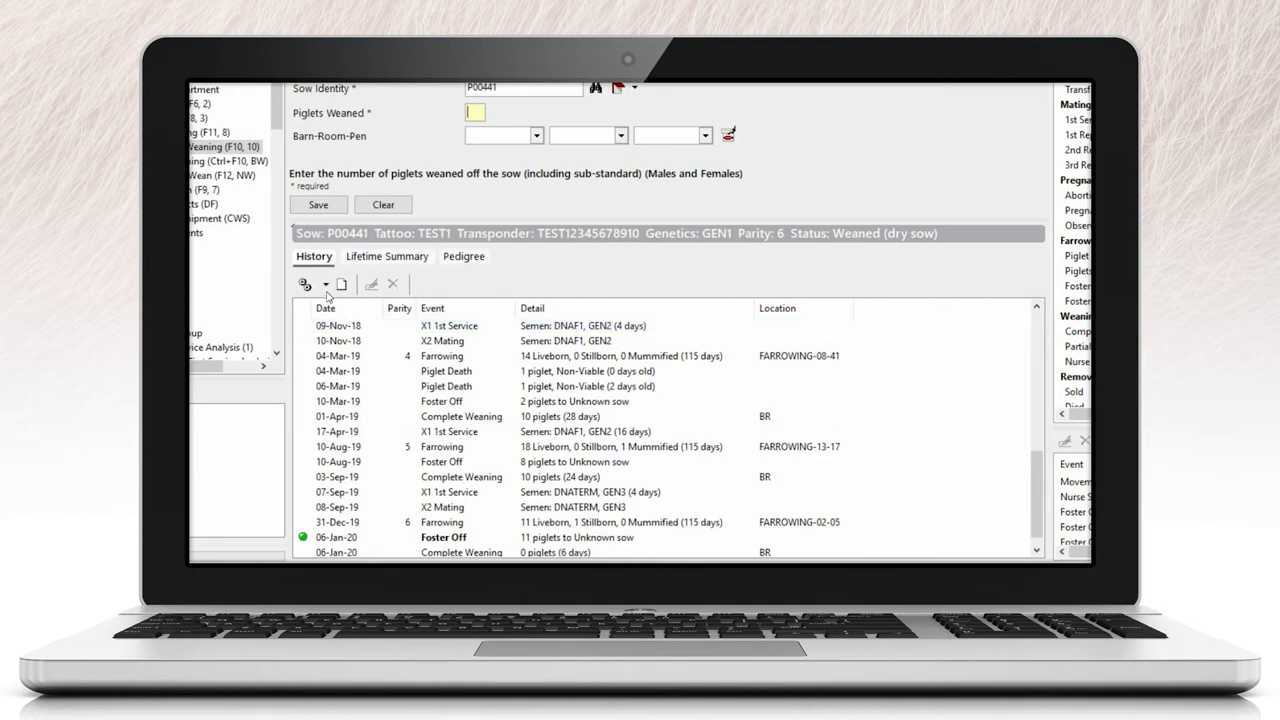
pyautogui.scroll(3)
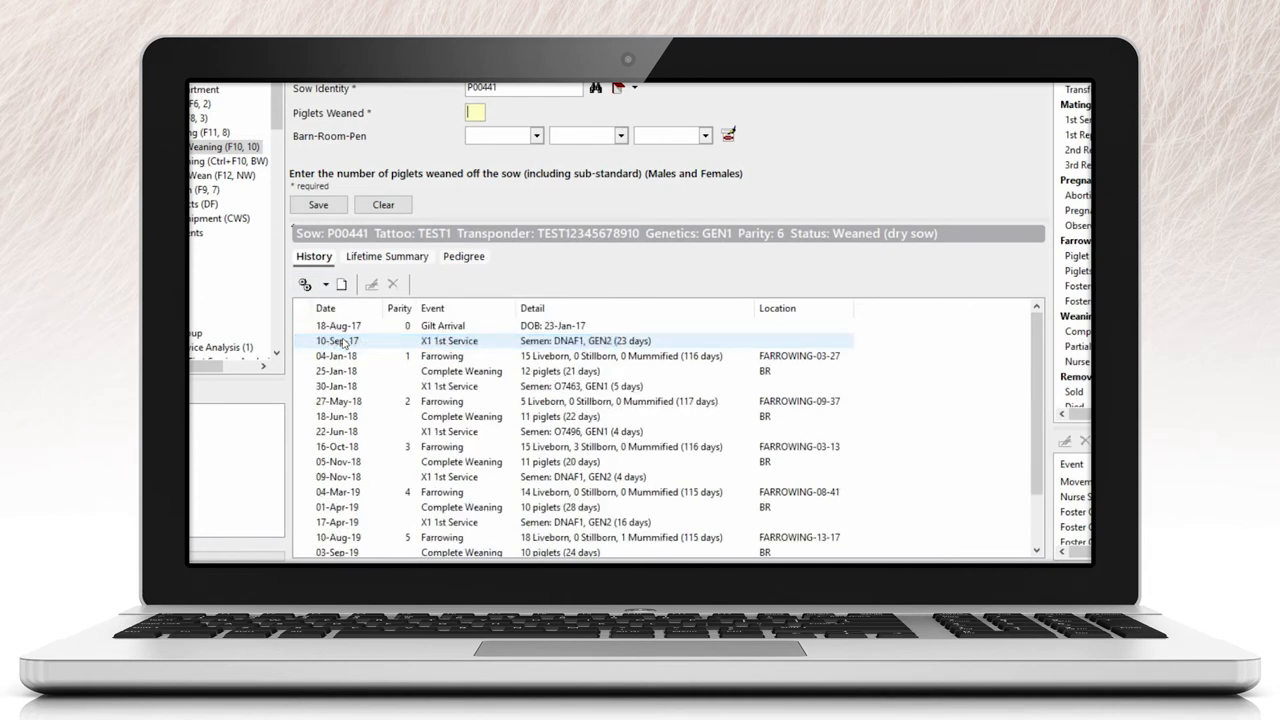
# Step: Restore the full history with non-primary events and without the Location column
pyautogui.click(324, 284)
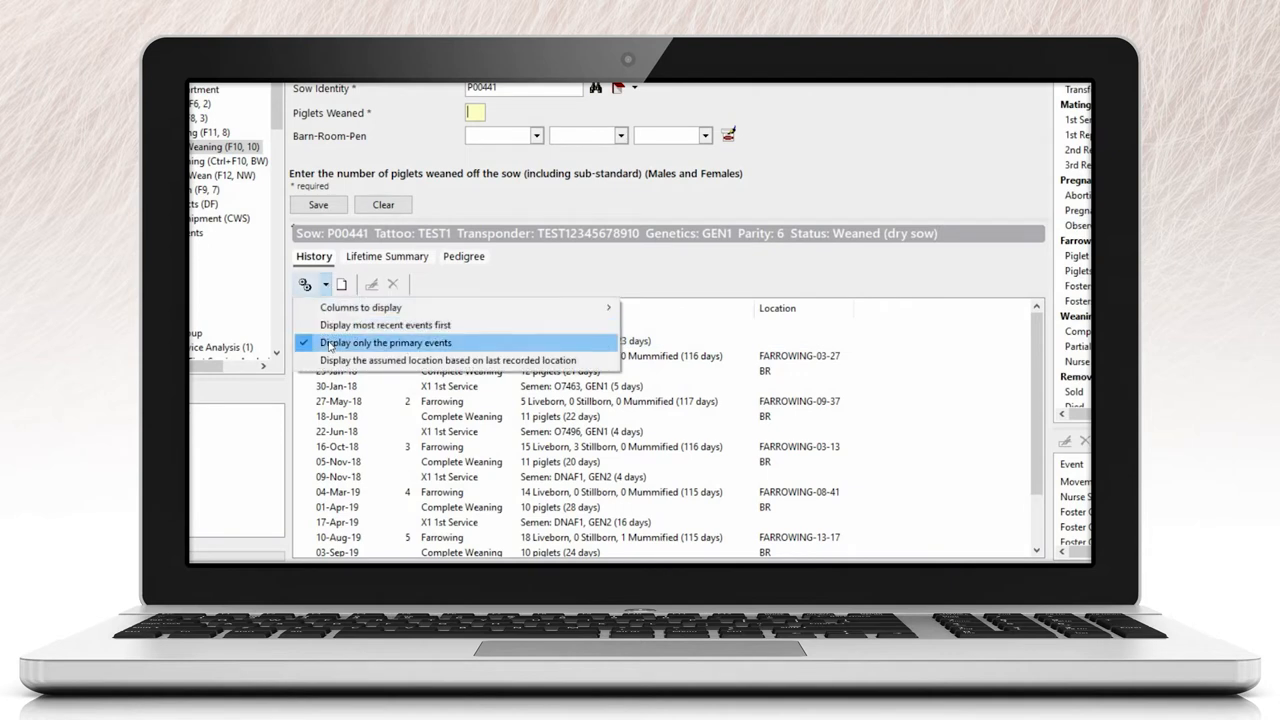
pyautogui.click(384, 342)
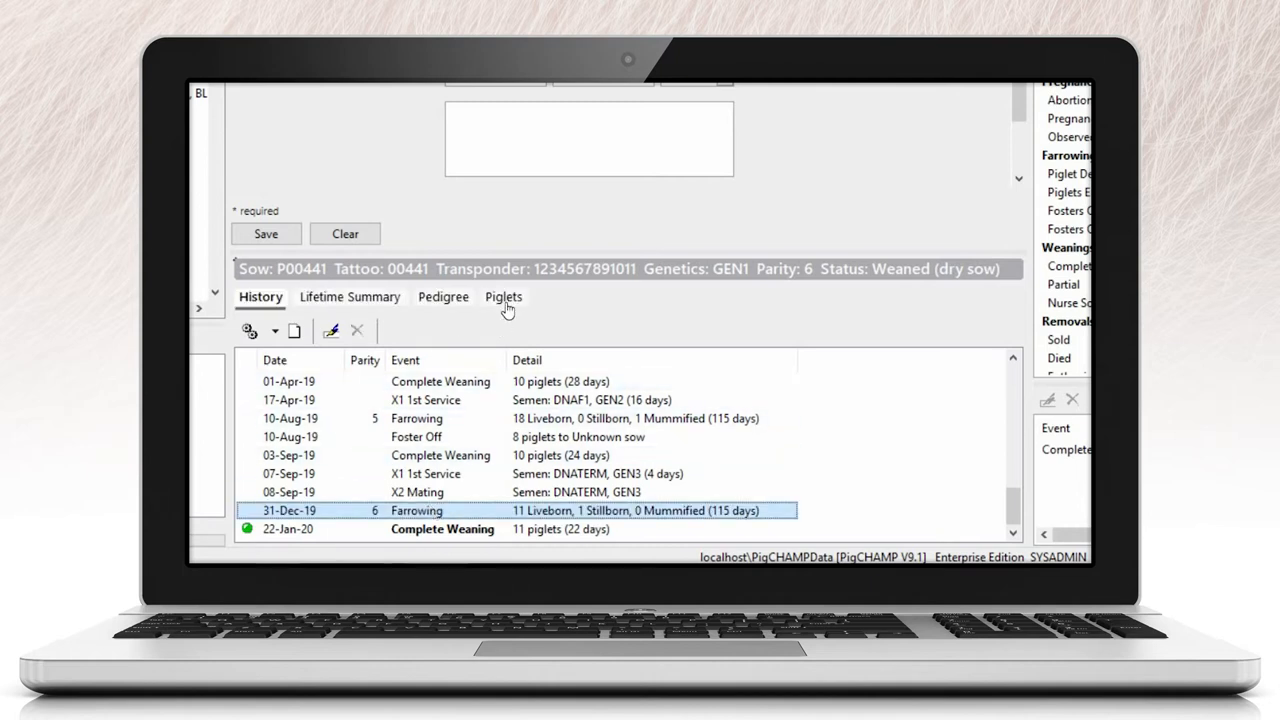
# Step: Review piglet identities for the 31-Dec-19 farrowing and 22-Jan-20 Complete Weaning
pyautogui.click(504, 296)
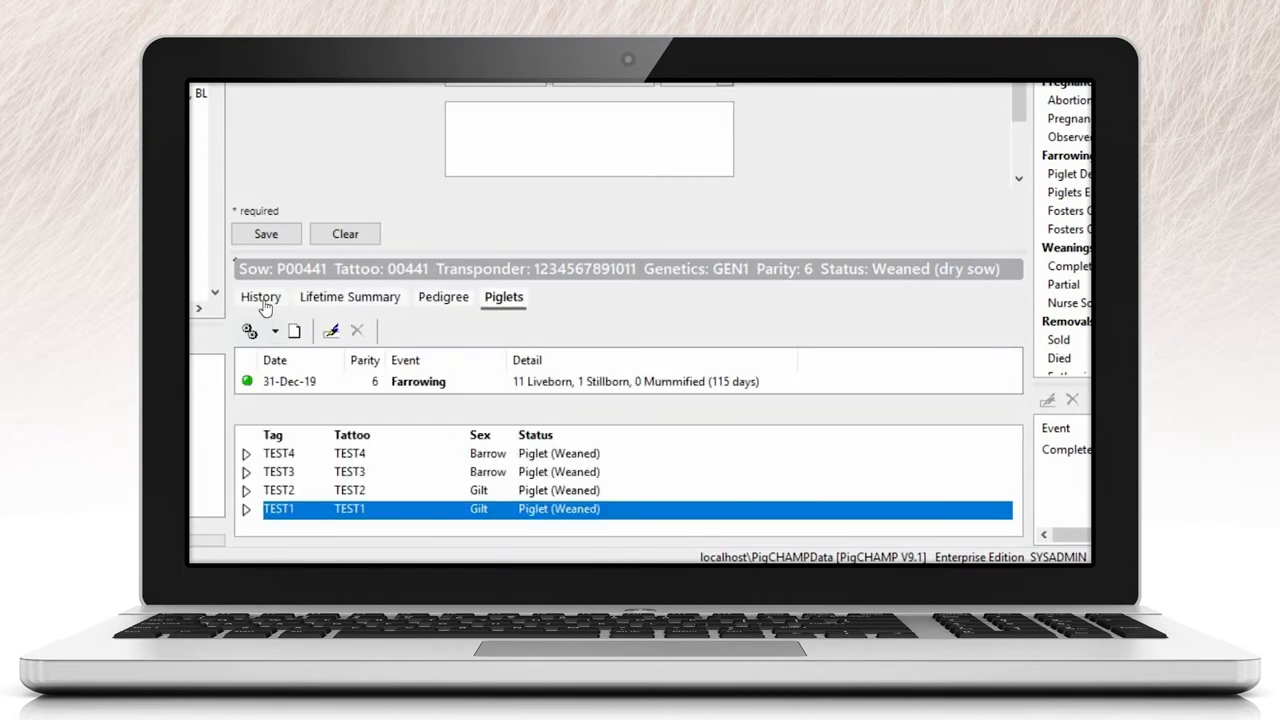
pyautogui.click(260, 296)
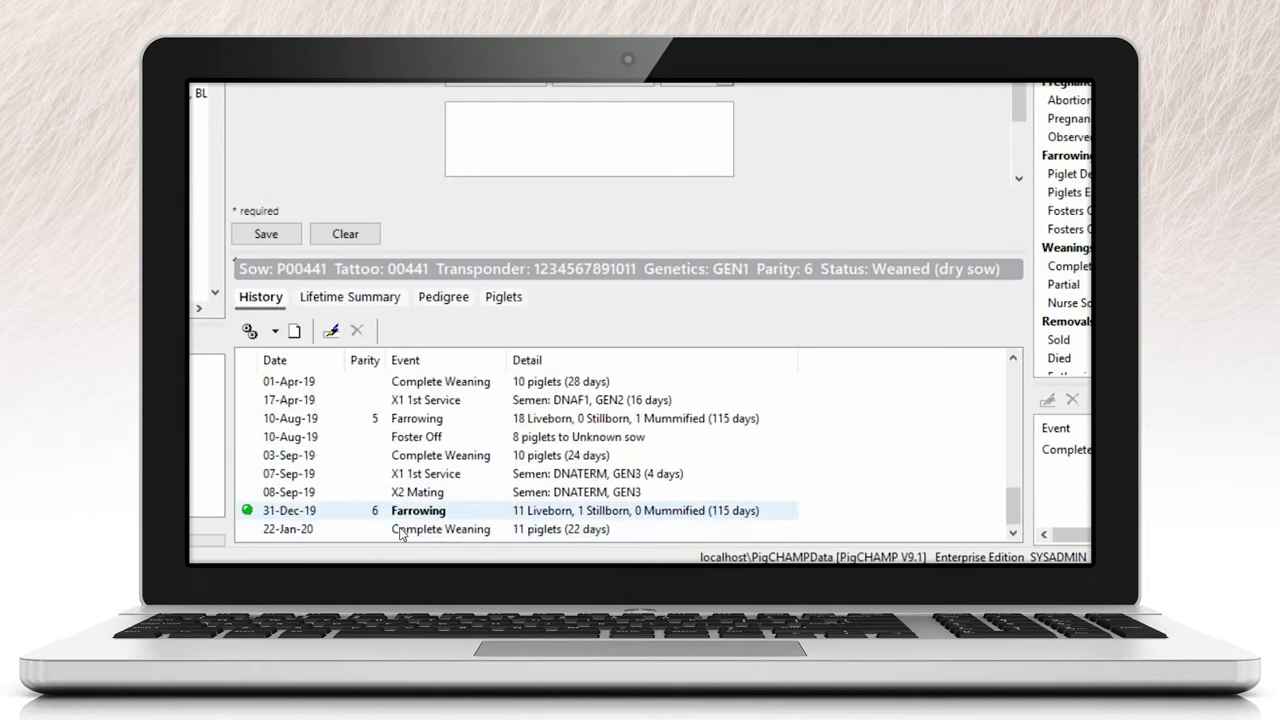
pyautogui.click(504, 296)
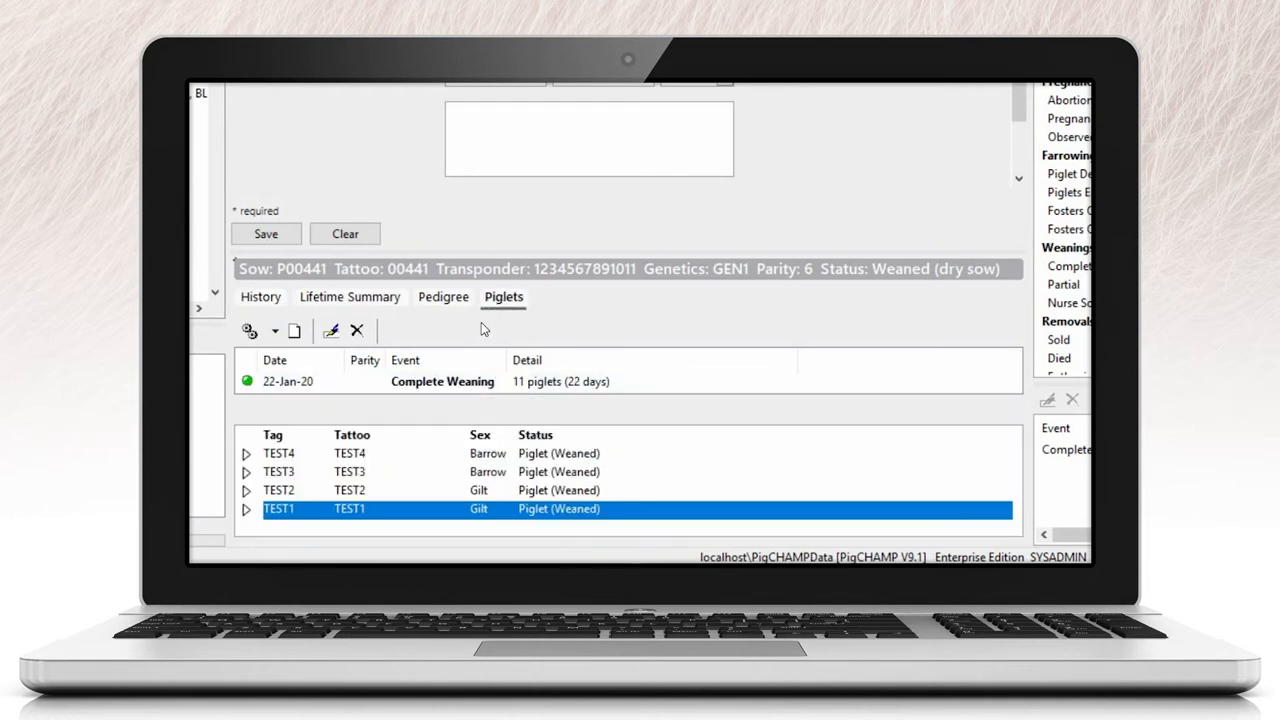
pyautogui.moveTo(250, 456)
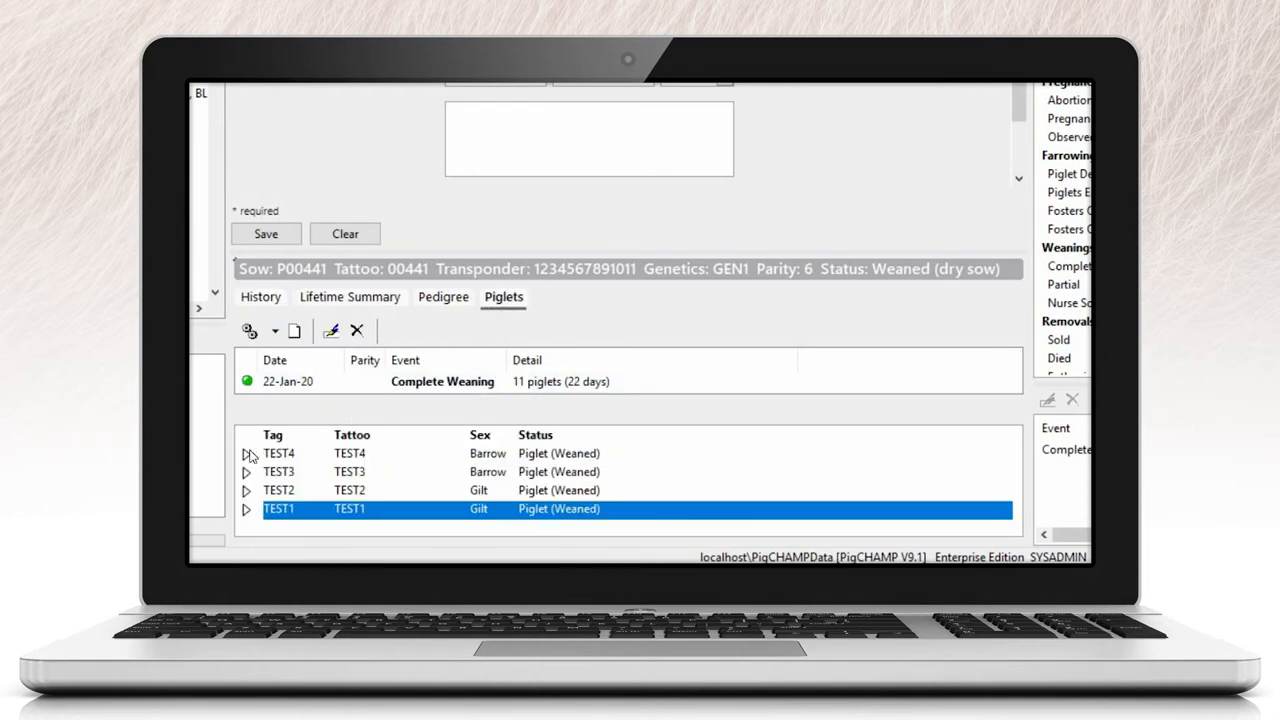
pyautogui.click(246, 452)
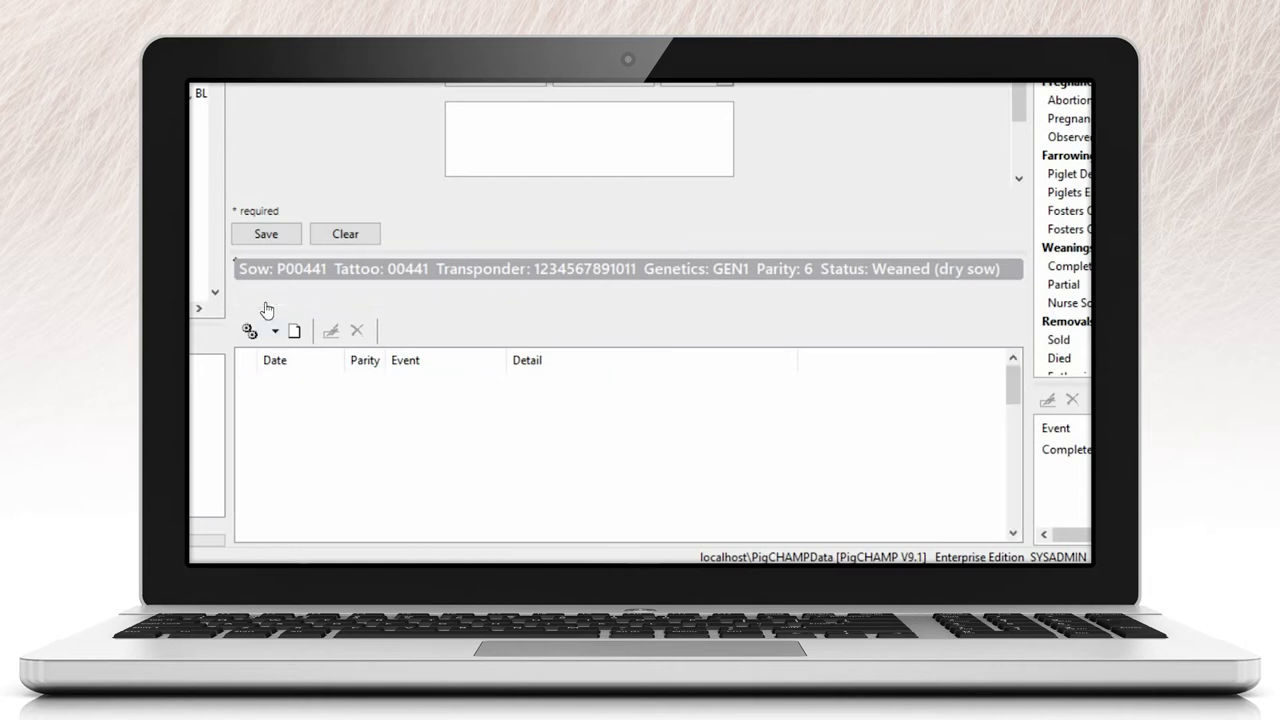
# Step: Select the 22-Jan-20 Complete Weaning event and bring it up for editing
pyautogui.click(260, 296)
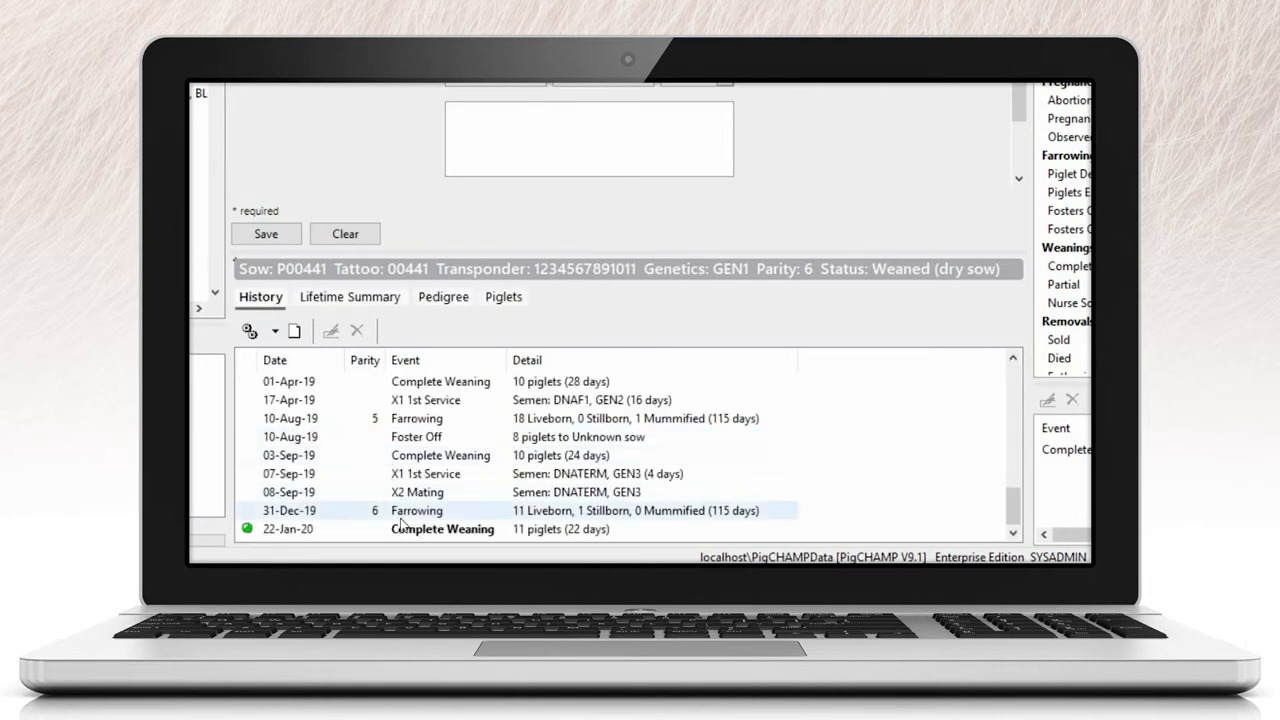
pyautogui.click(400, 510)
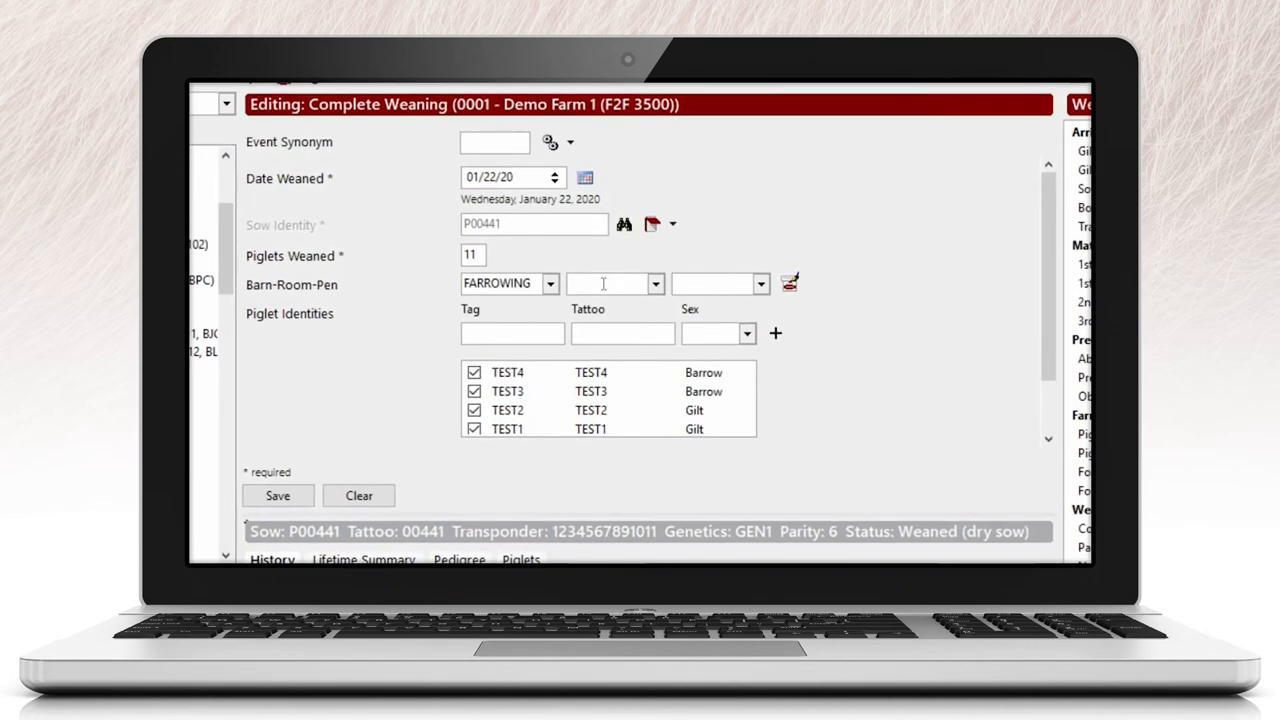
# Step: Save the 11-piglet weaning edit, accepting the four-identity mismatch warning
pyautogui.click(278, 496)
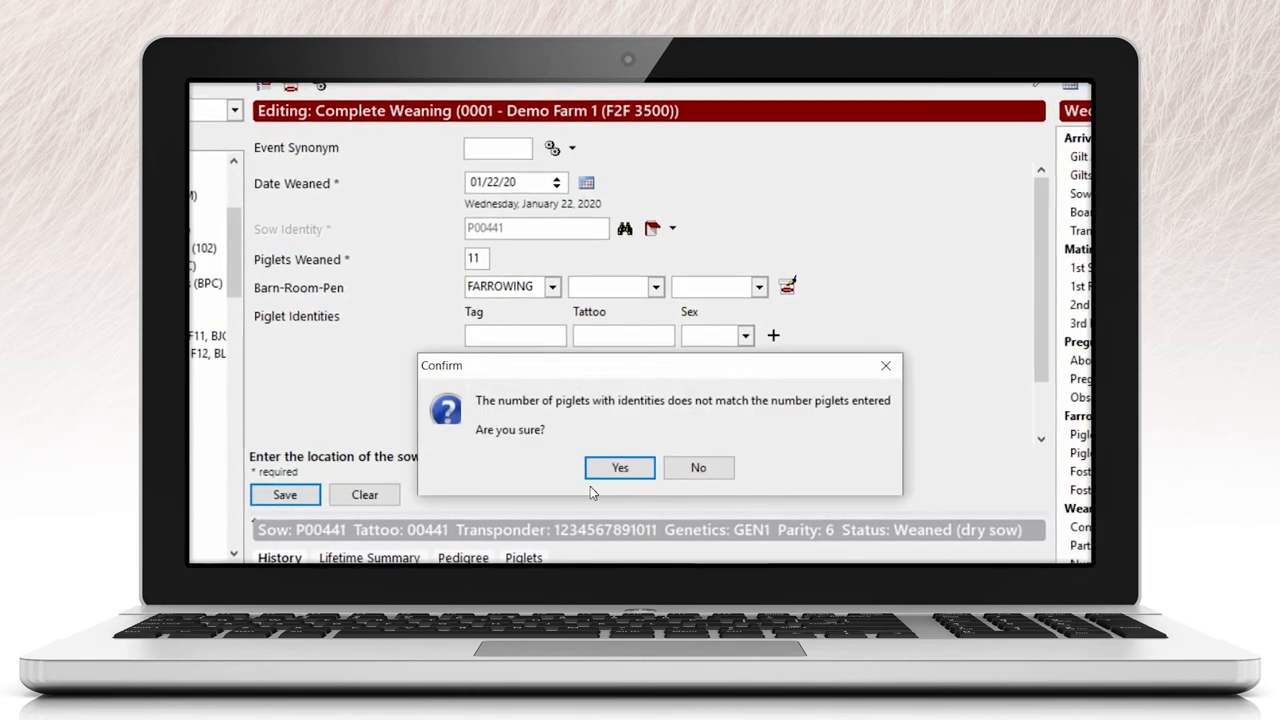
pyautogui.click(620, 468)
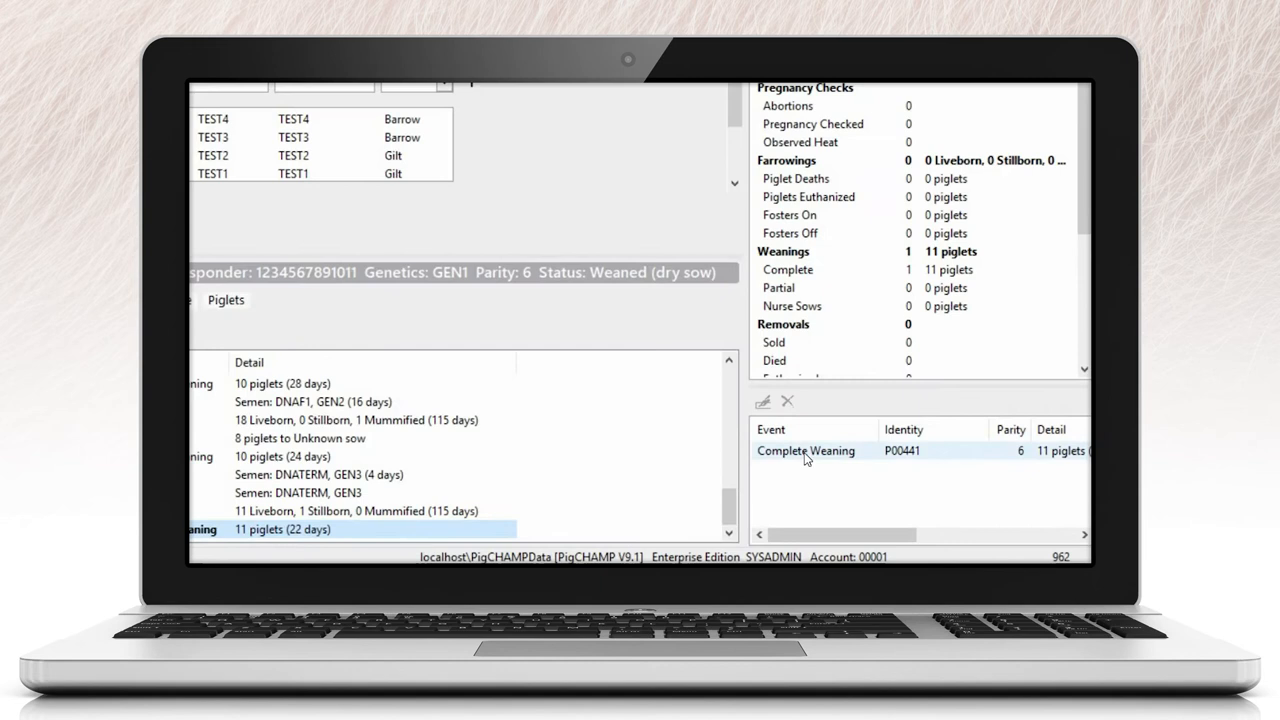
# Step: Pick the just-saved Complete Weaning entry from the recent events list
pyautogui.click(806, 452)
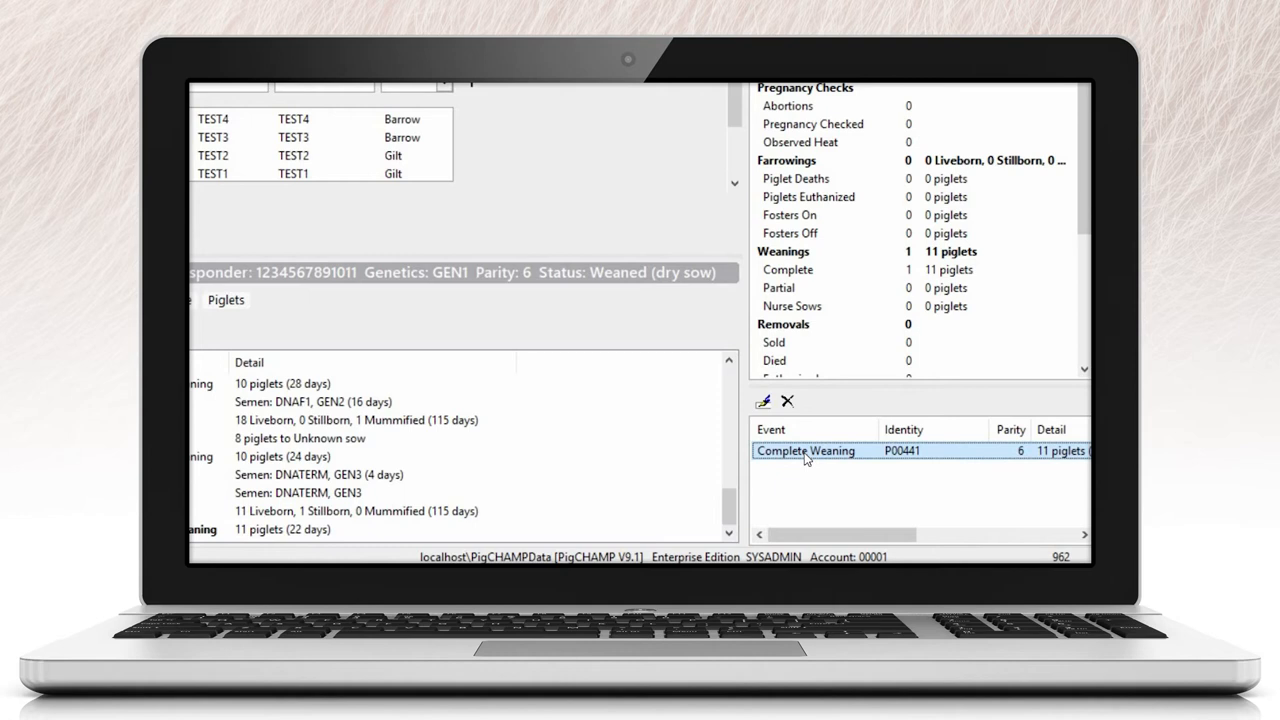
pyautogui.moveTo(780, 436)
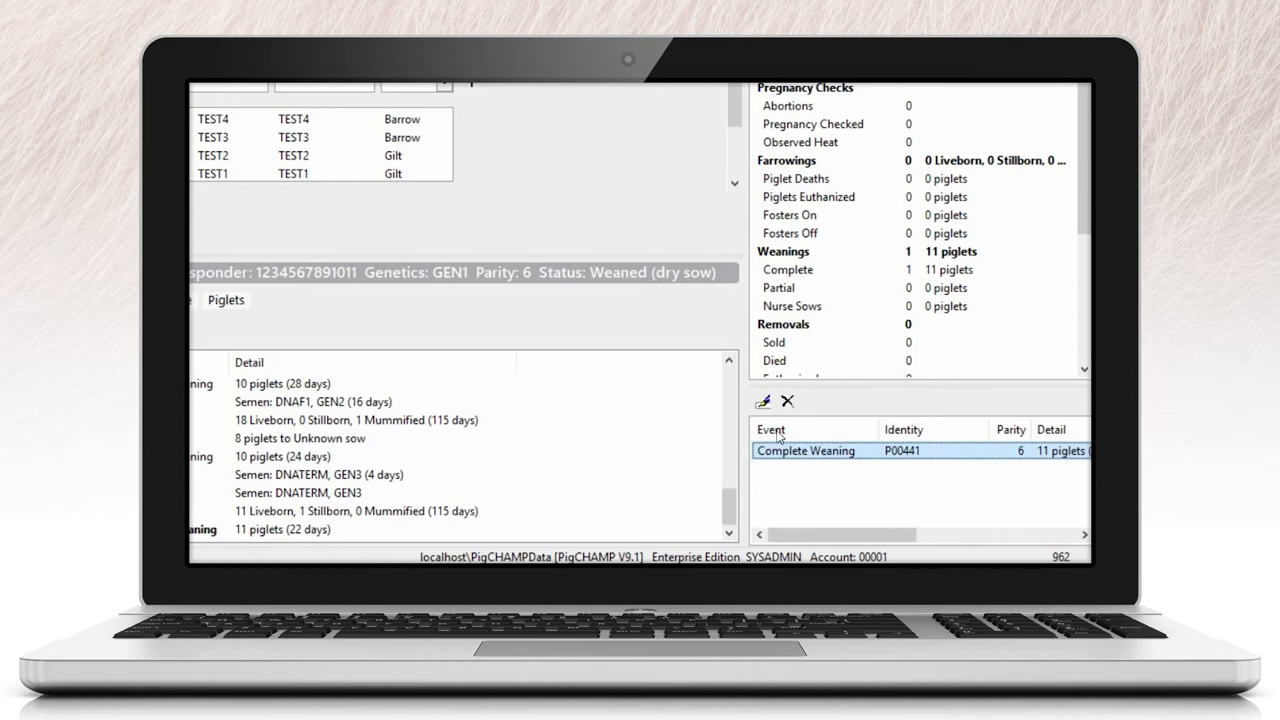
pyautogui.moveTo(764, 400)
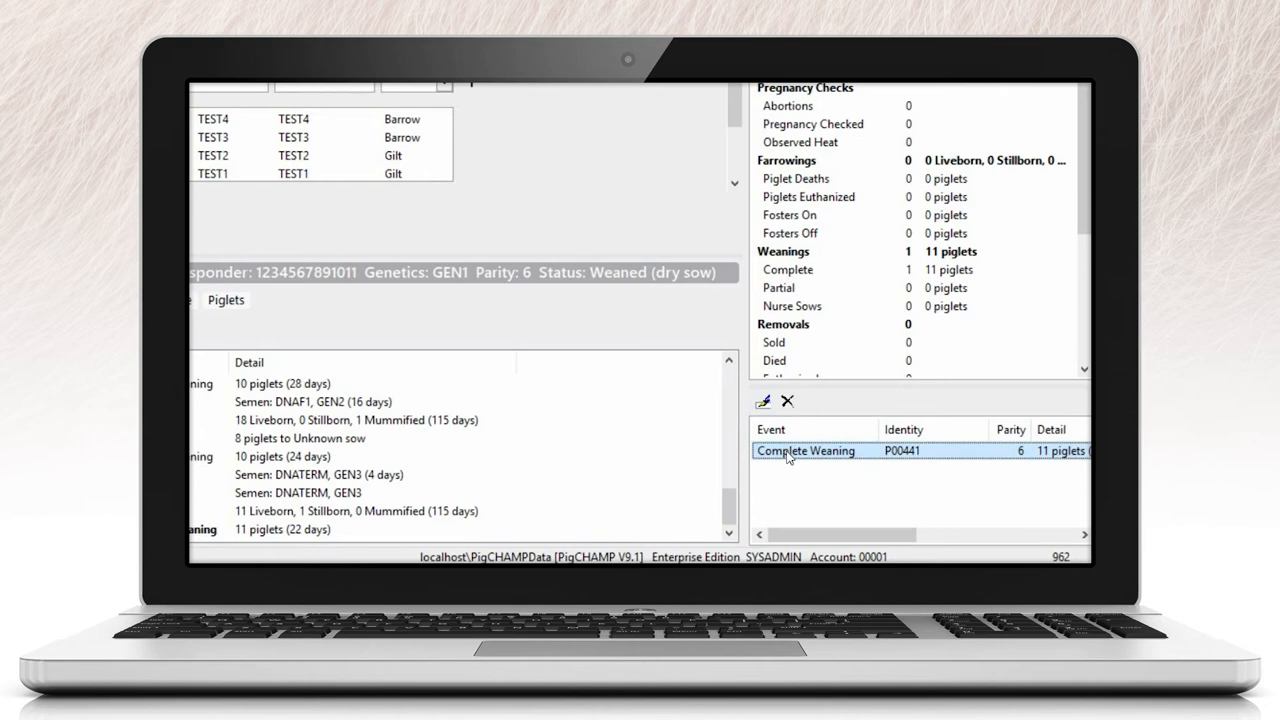
pyautogui.moveTo(764, 414)
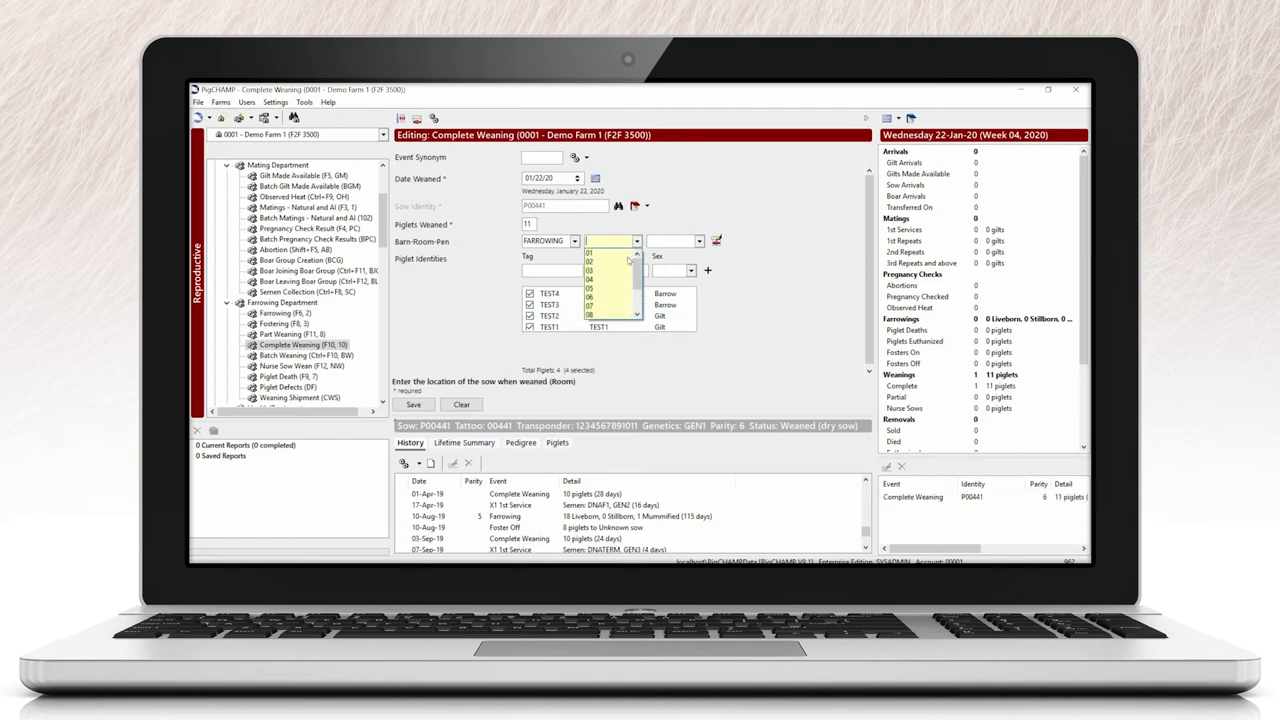
# Step: Set room 02 and pen 05, then clear the edit and confirm cancelling it
pyautogui.click(610, 242)
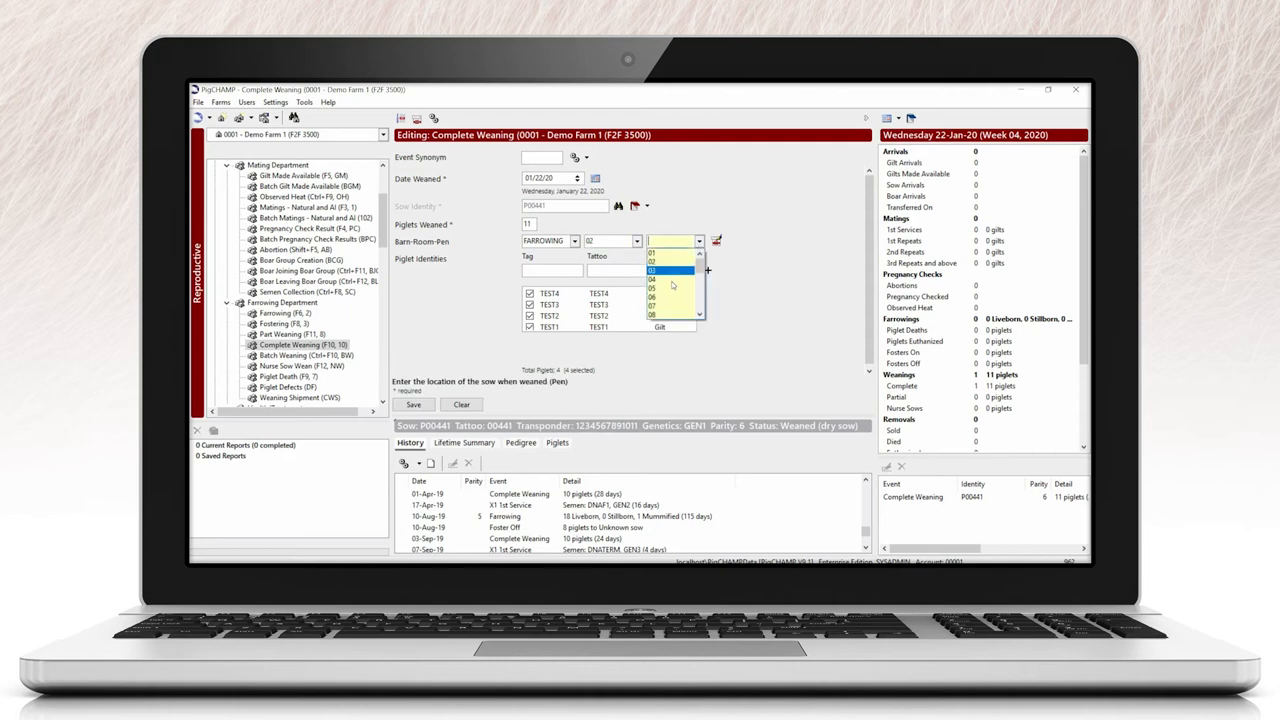
pyautogui.click(670, 270)
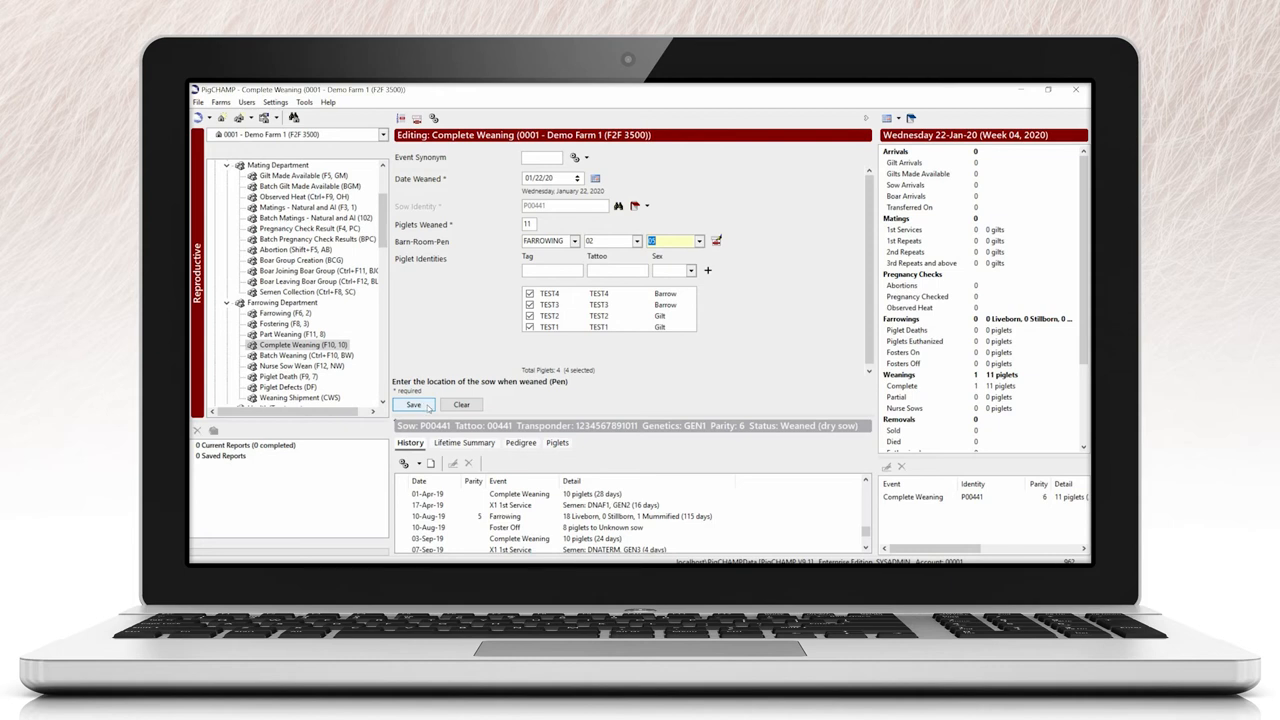
pyautogui.click(460, 404)
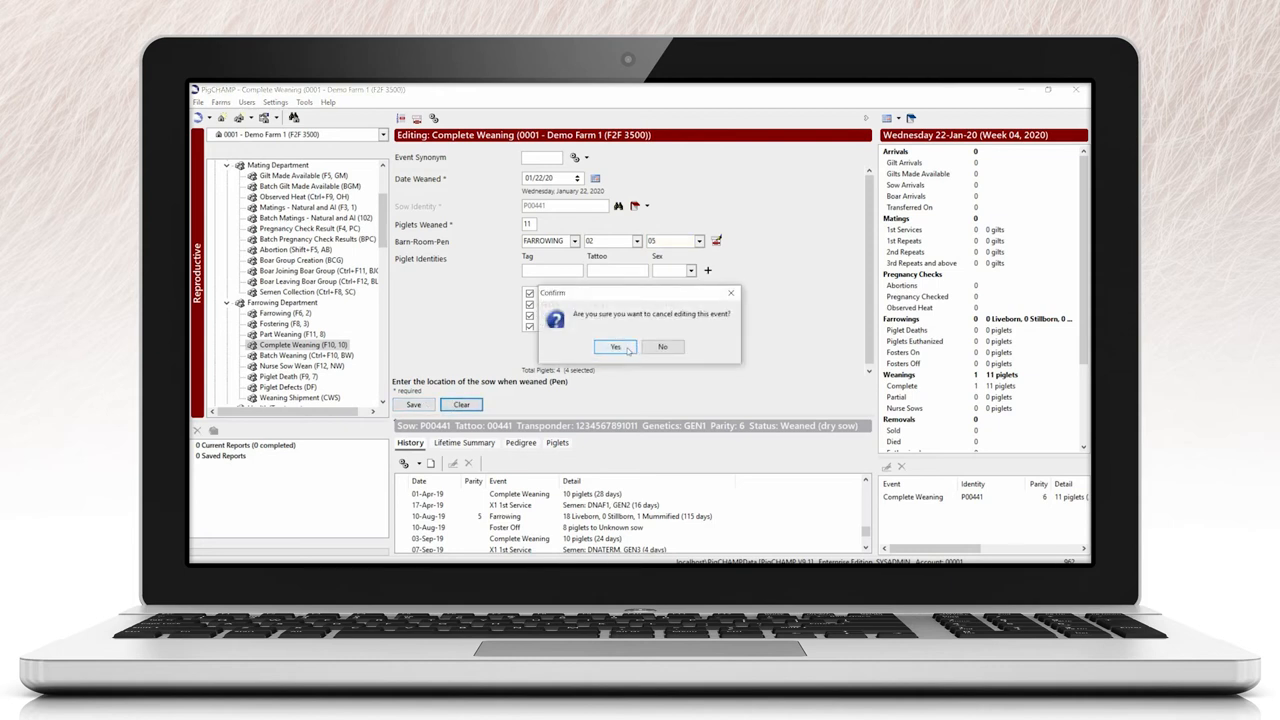
pyautogui.click(614, 346)
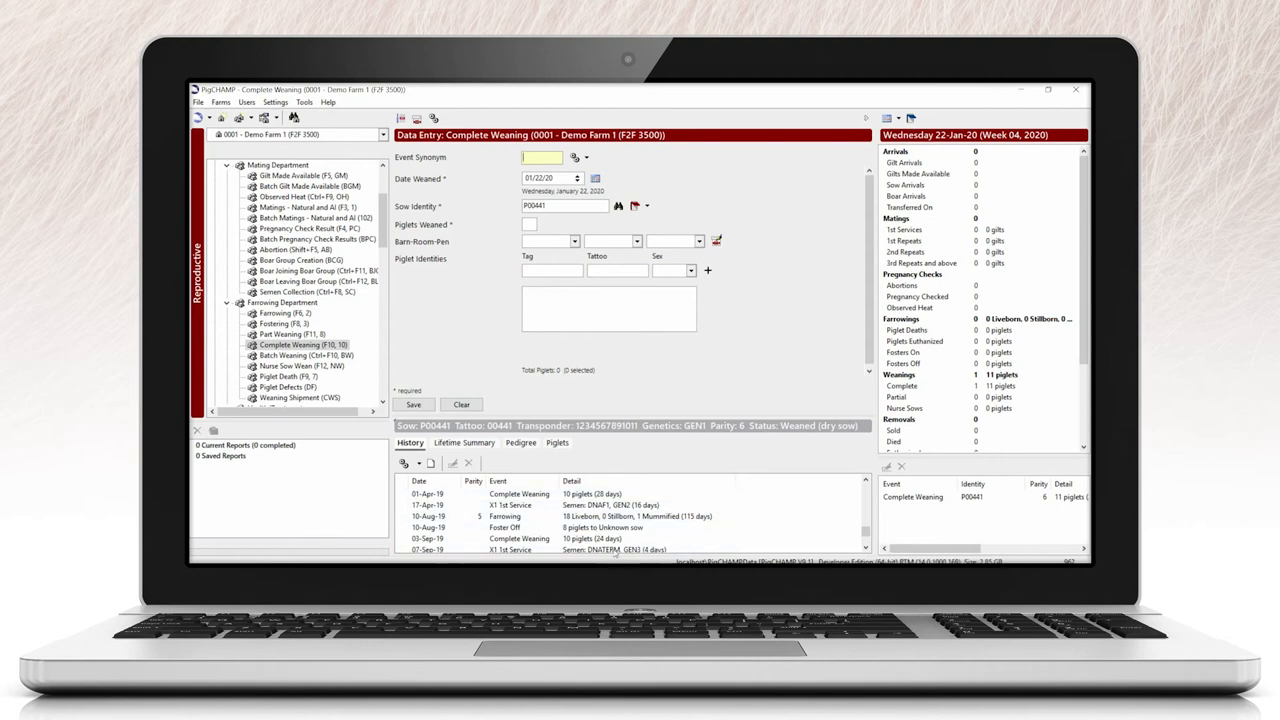
pyautogui.scroll(-3)
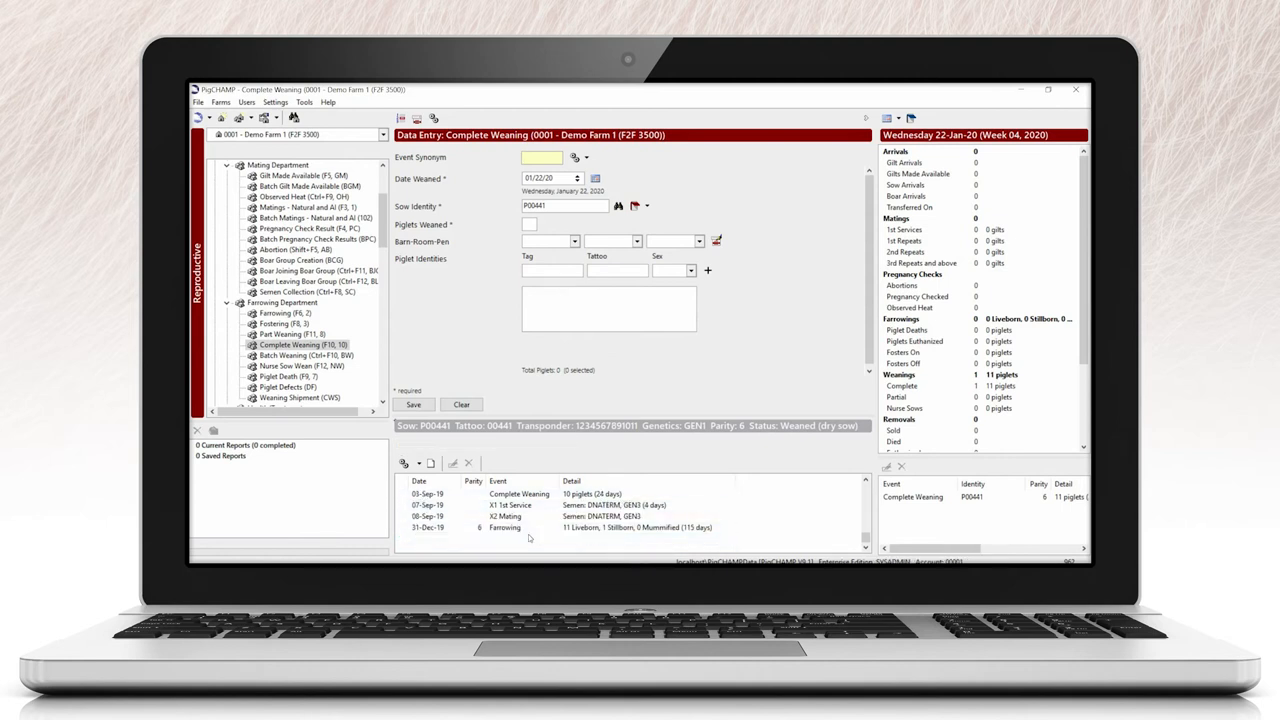
# Step: Delete the 22-Jan-20 Complete Weaning event and confirm with Yes
pyautogui.click(468, 462)
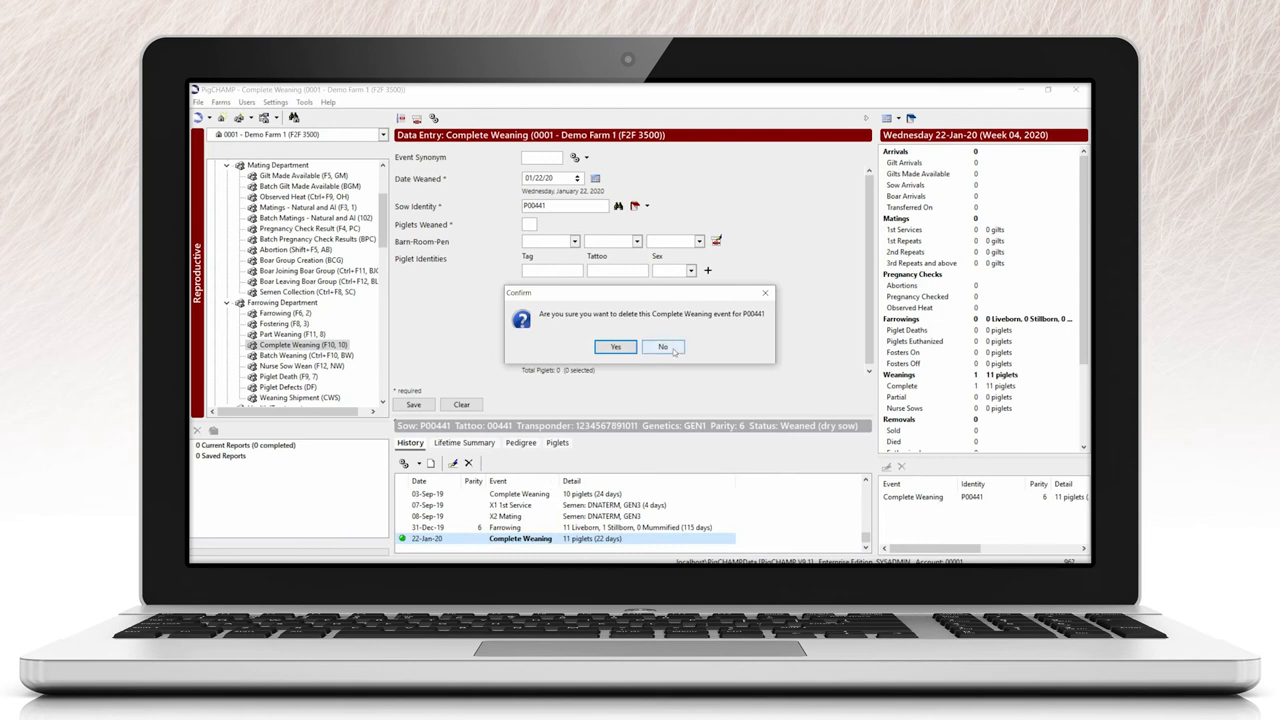
pyautogui.click(662, 348)
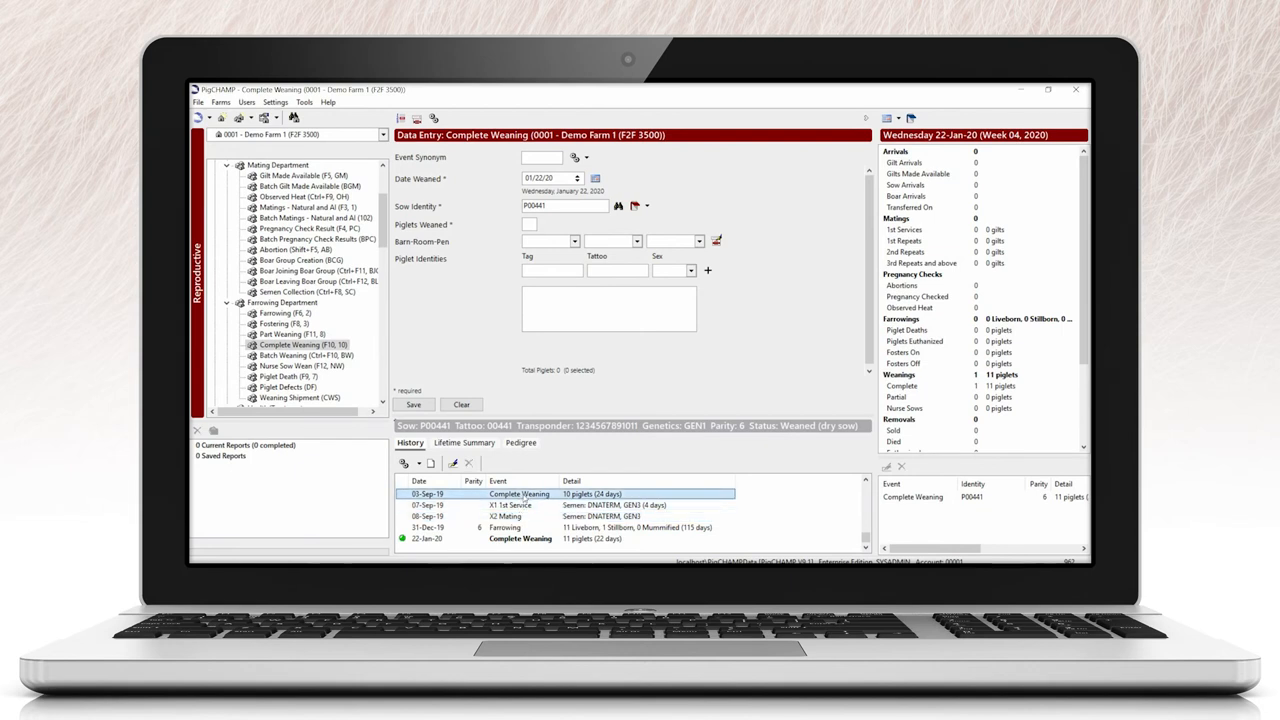
pyautogui.moveTo(470, 464)
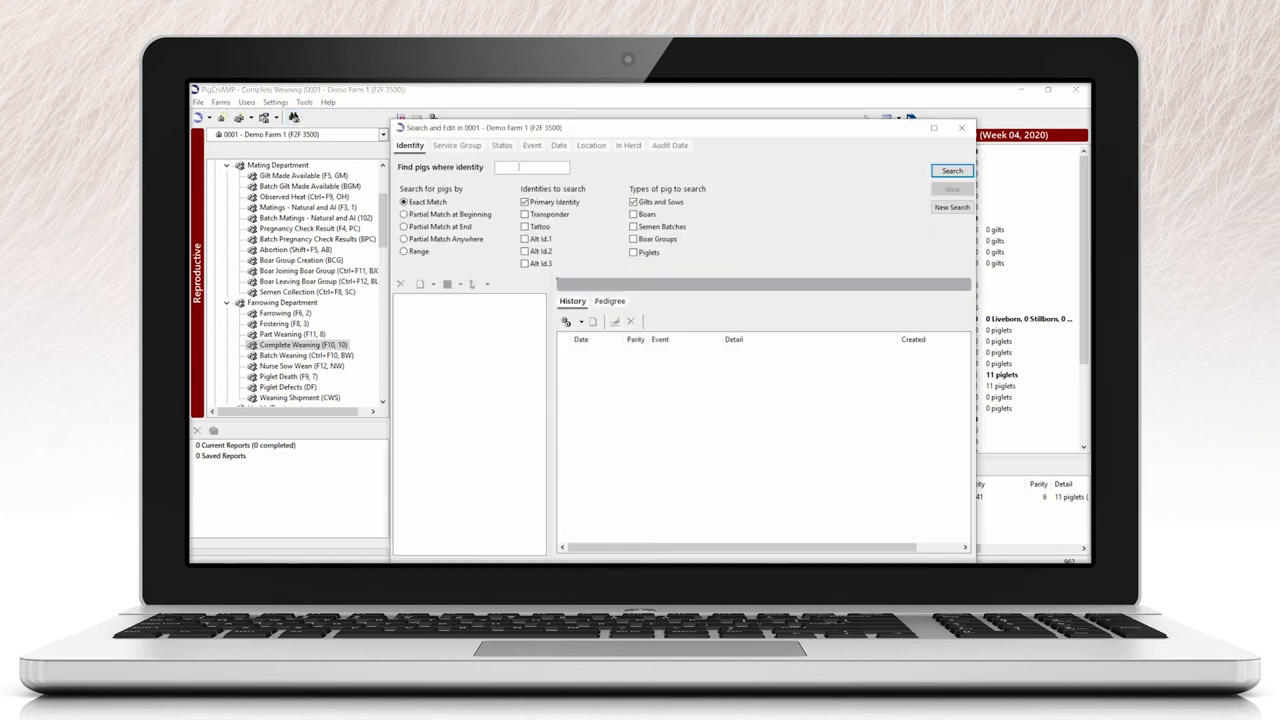
pyautogui.write('P00441')
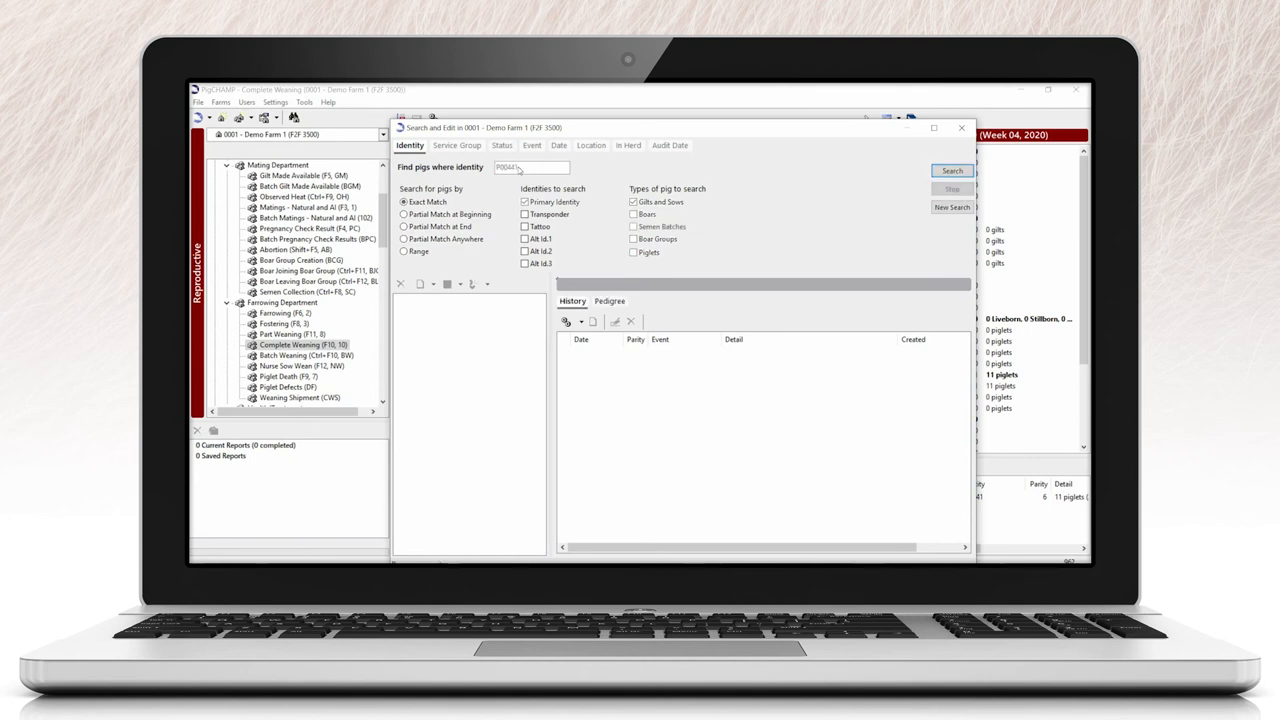
pyautogui.click(952, 170)
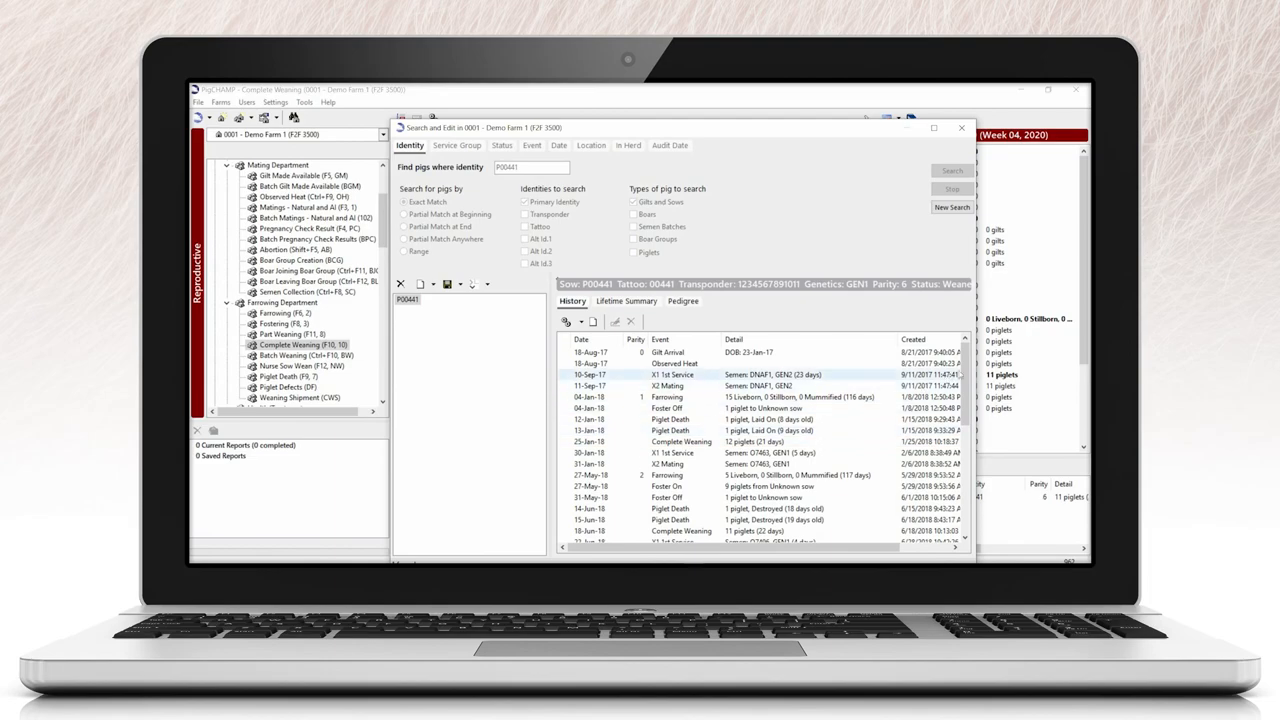